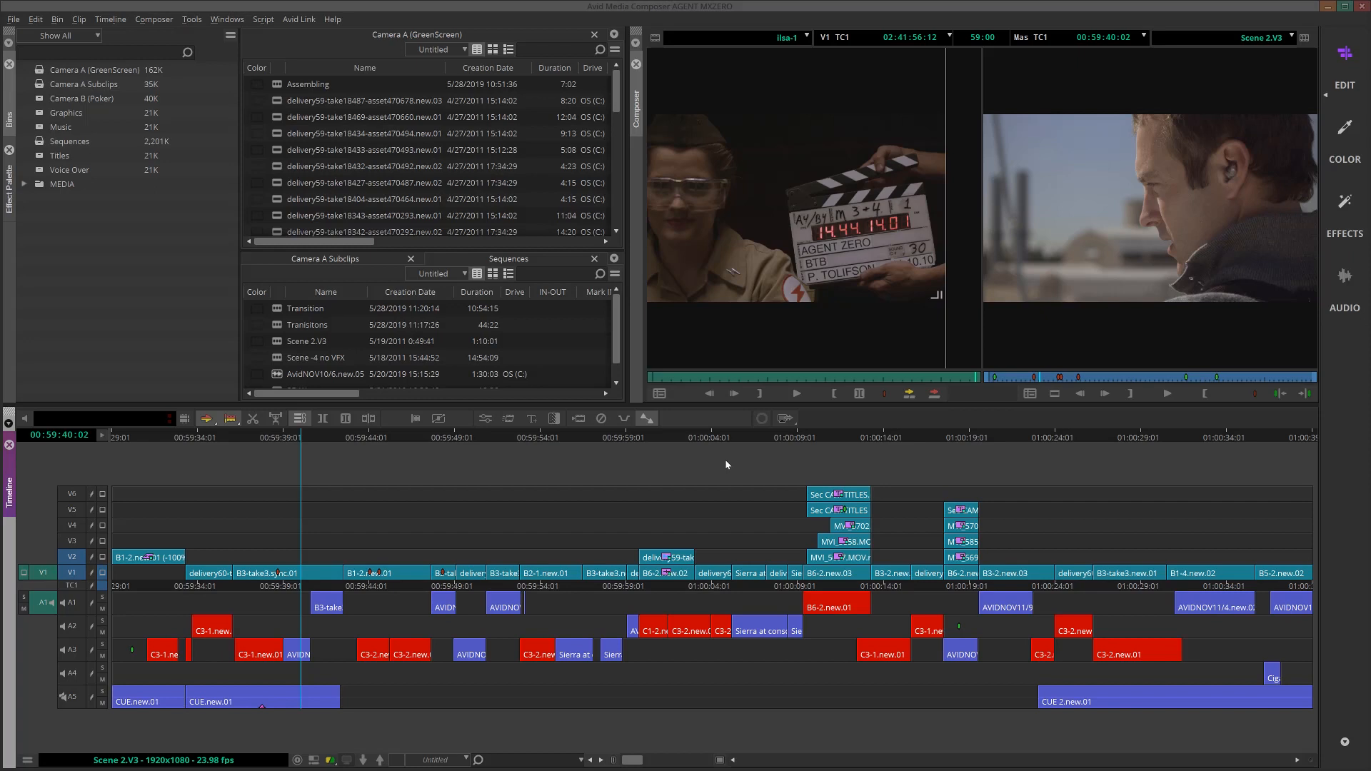
pyautogui.moveTo(644, 480)
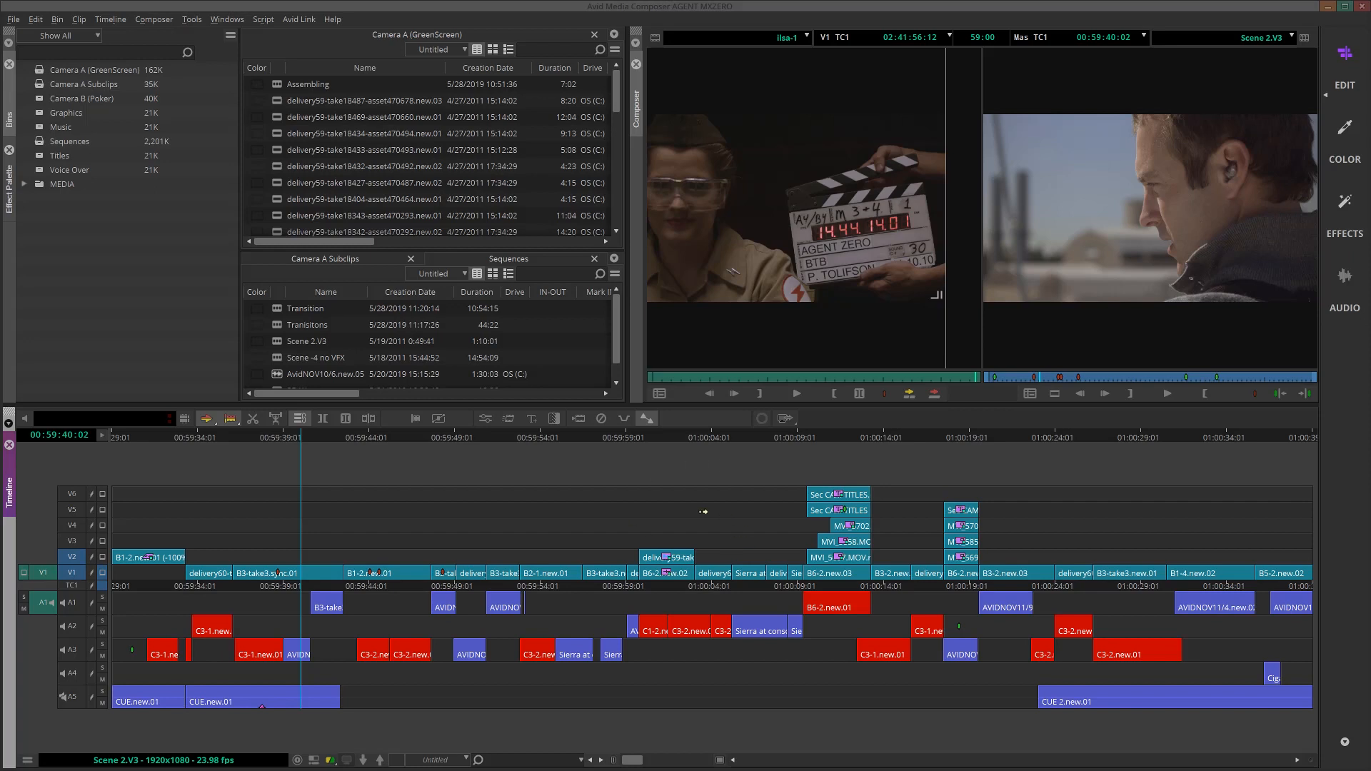
# Step: Set the project format to 23.976p NTSC in the Format settings
pyautogui.click(15, 19)
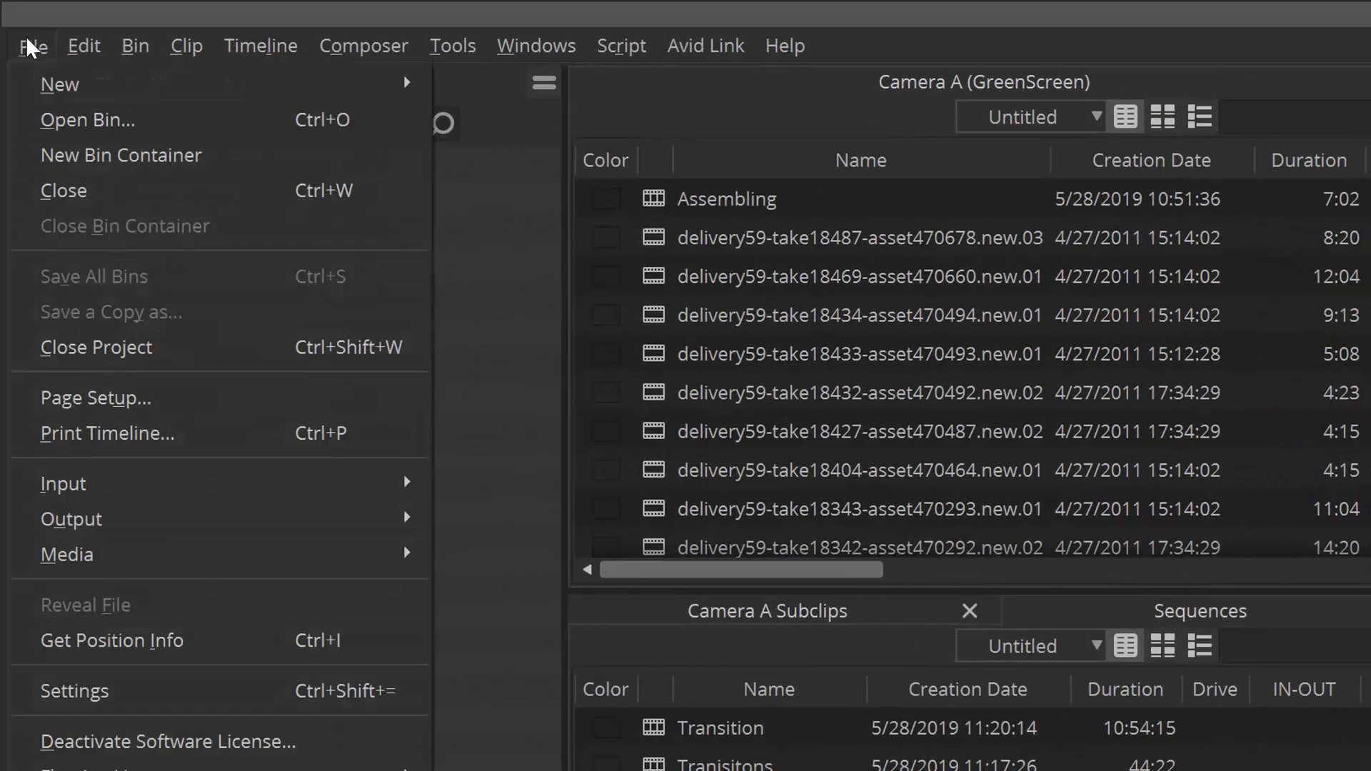
pyautogui.click(73, 691)
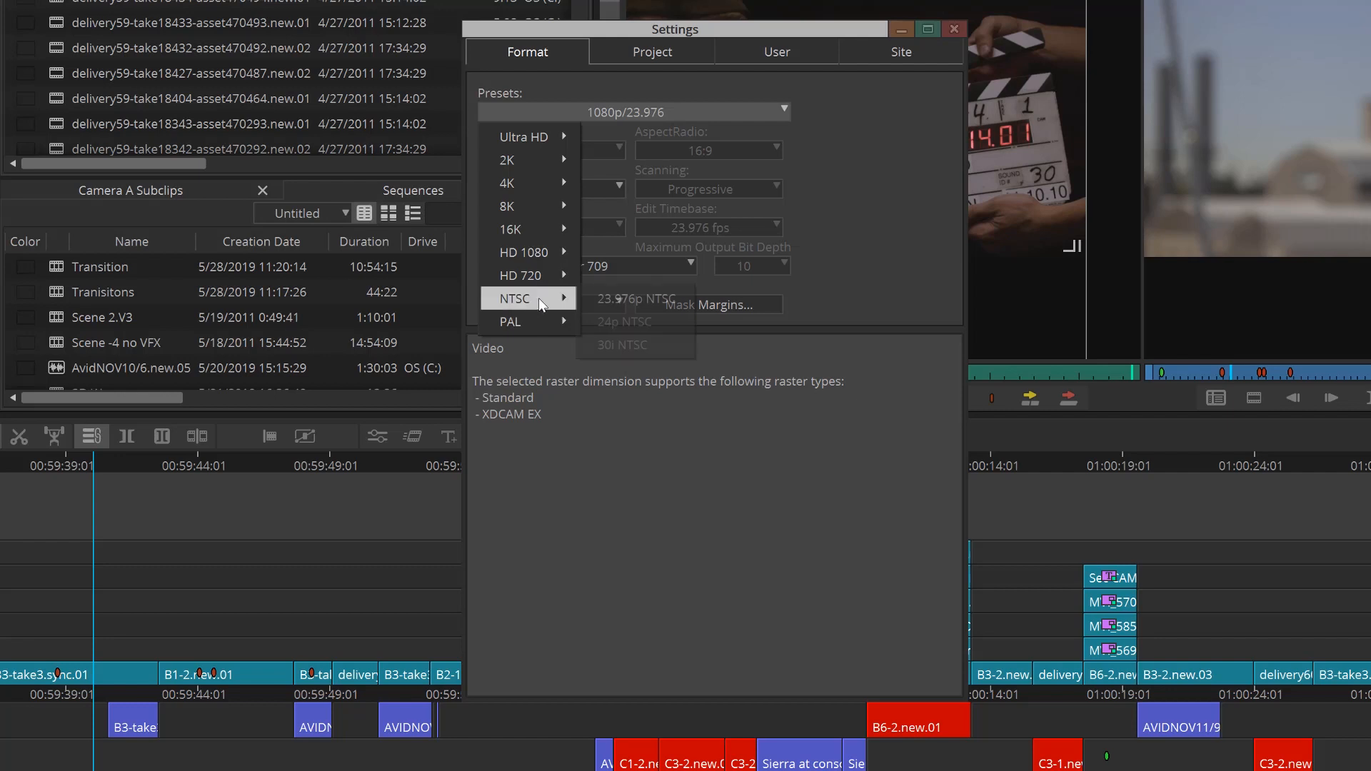
pyautogui.click(602, 303)
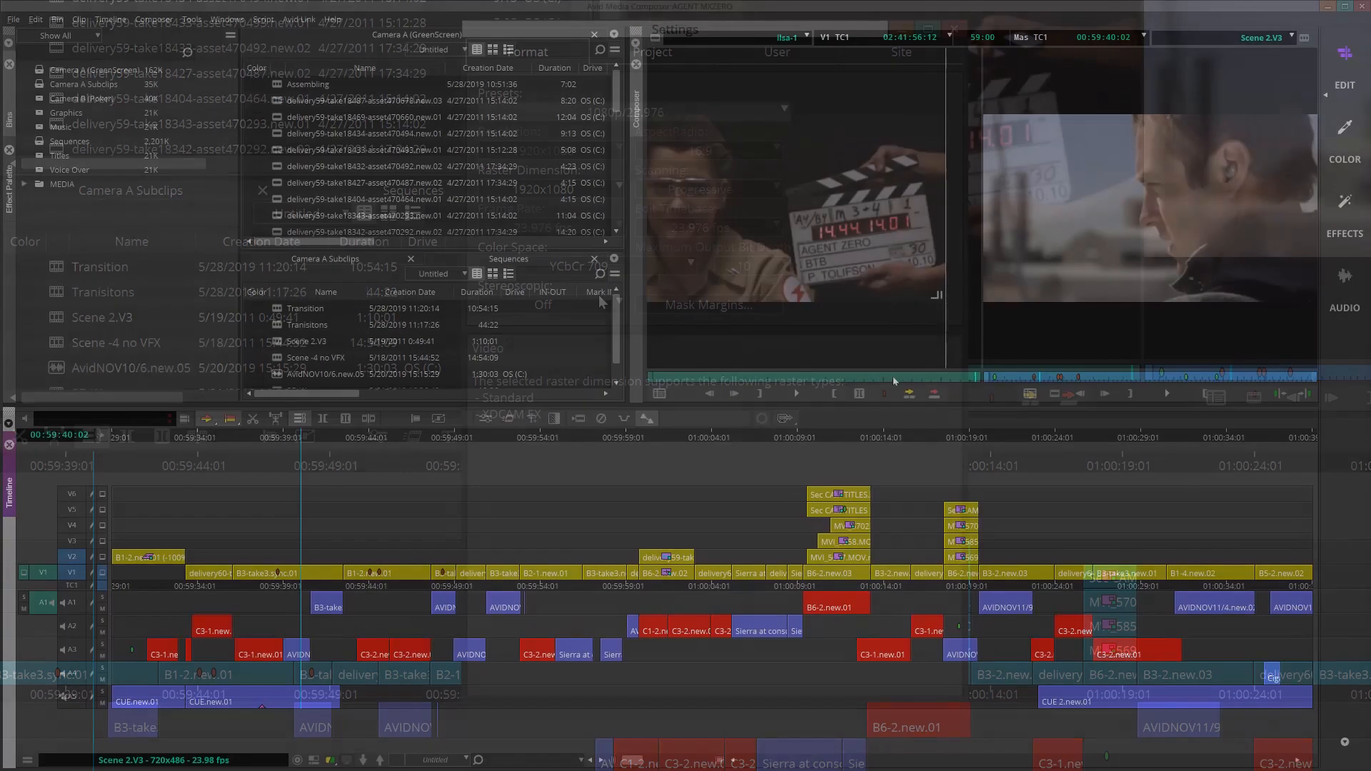
# Step: Start exporting the Record monitor sequence and reveal the detailed export options
pyautogui.rightClick(1092, 206)
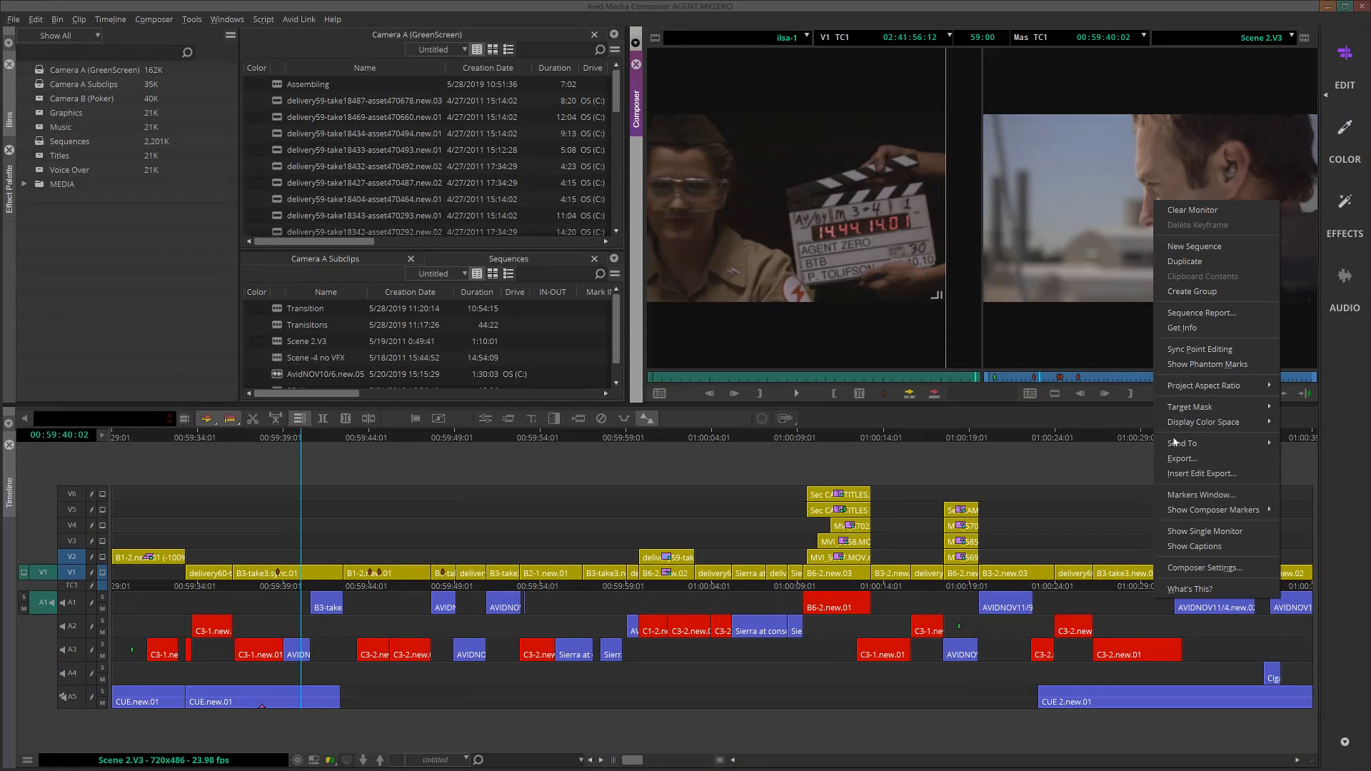
pyautogui.click(1182, 459)
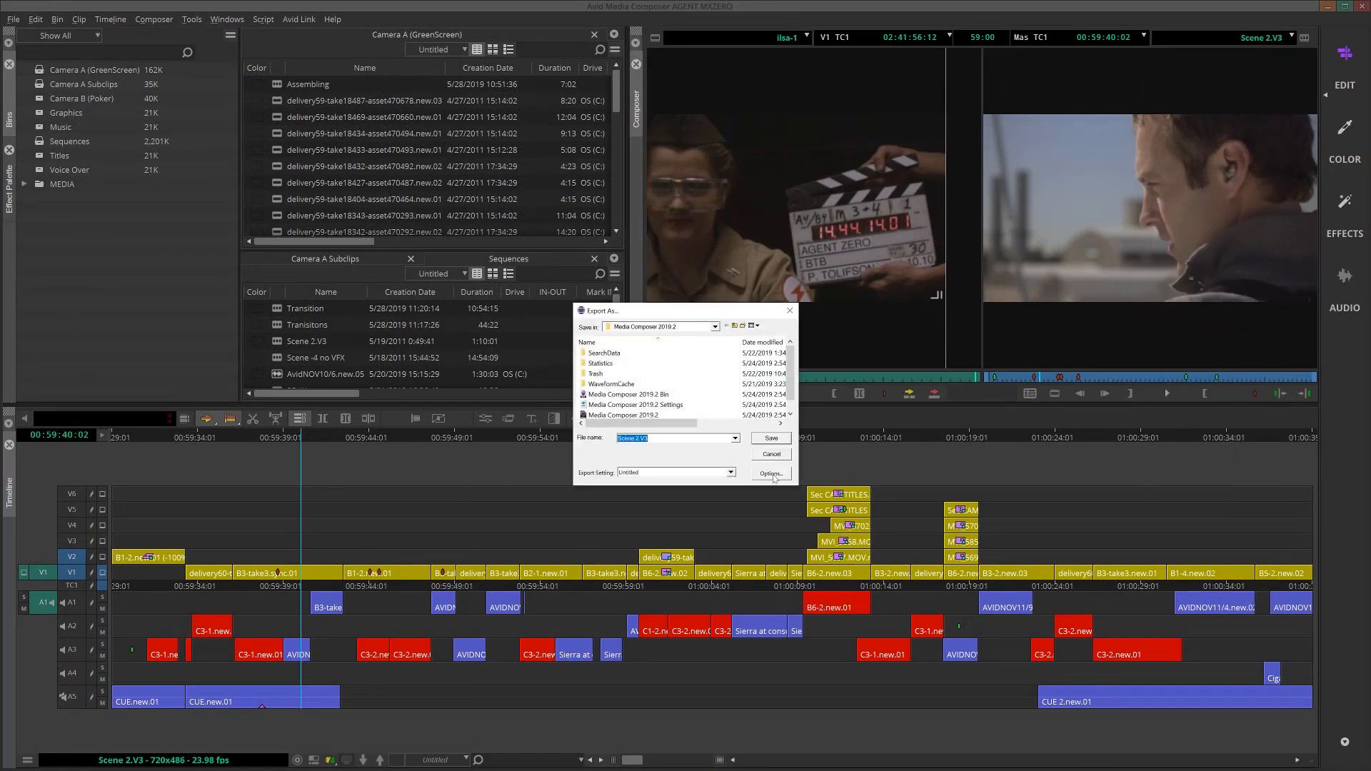
pyautogui.click(769, 472)
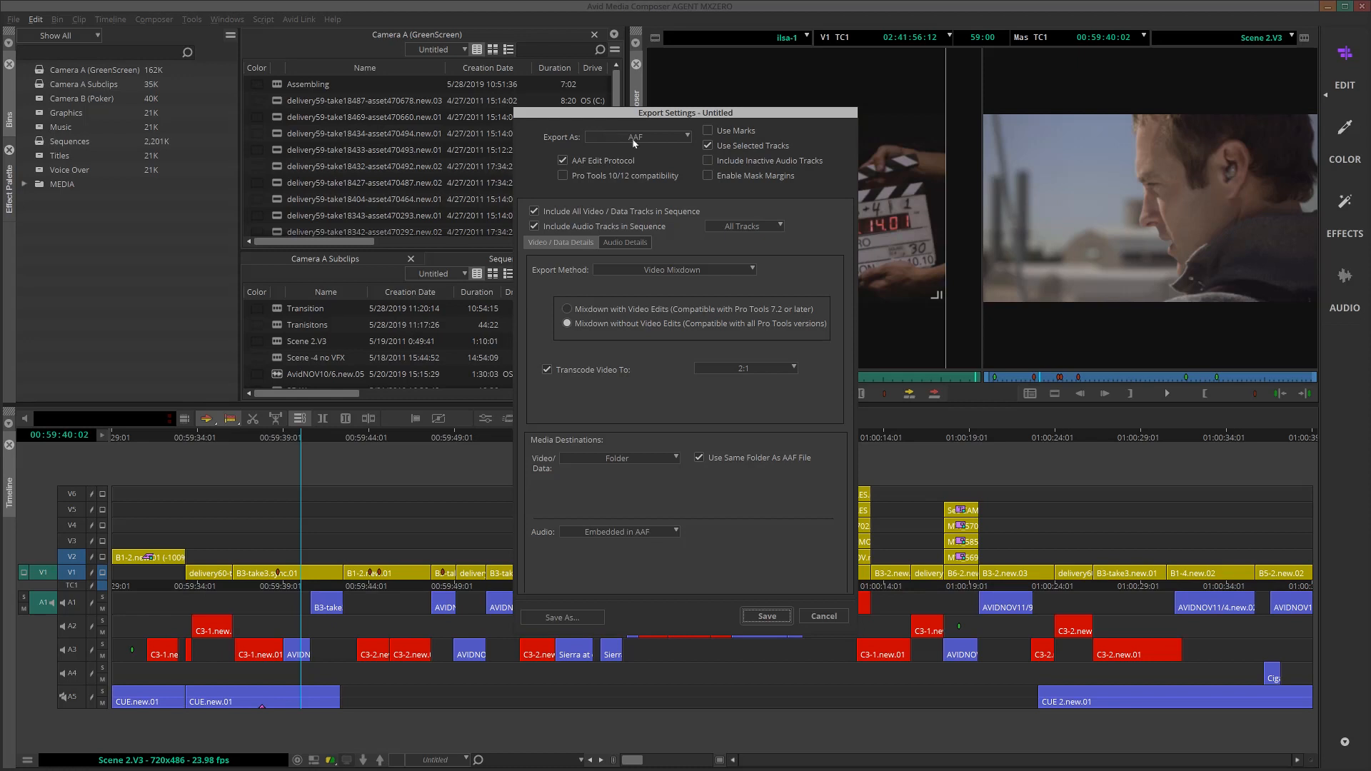
pyautogui.moveTo(758, 133)
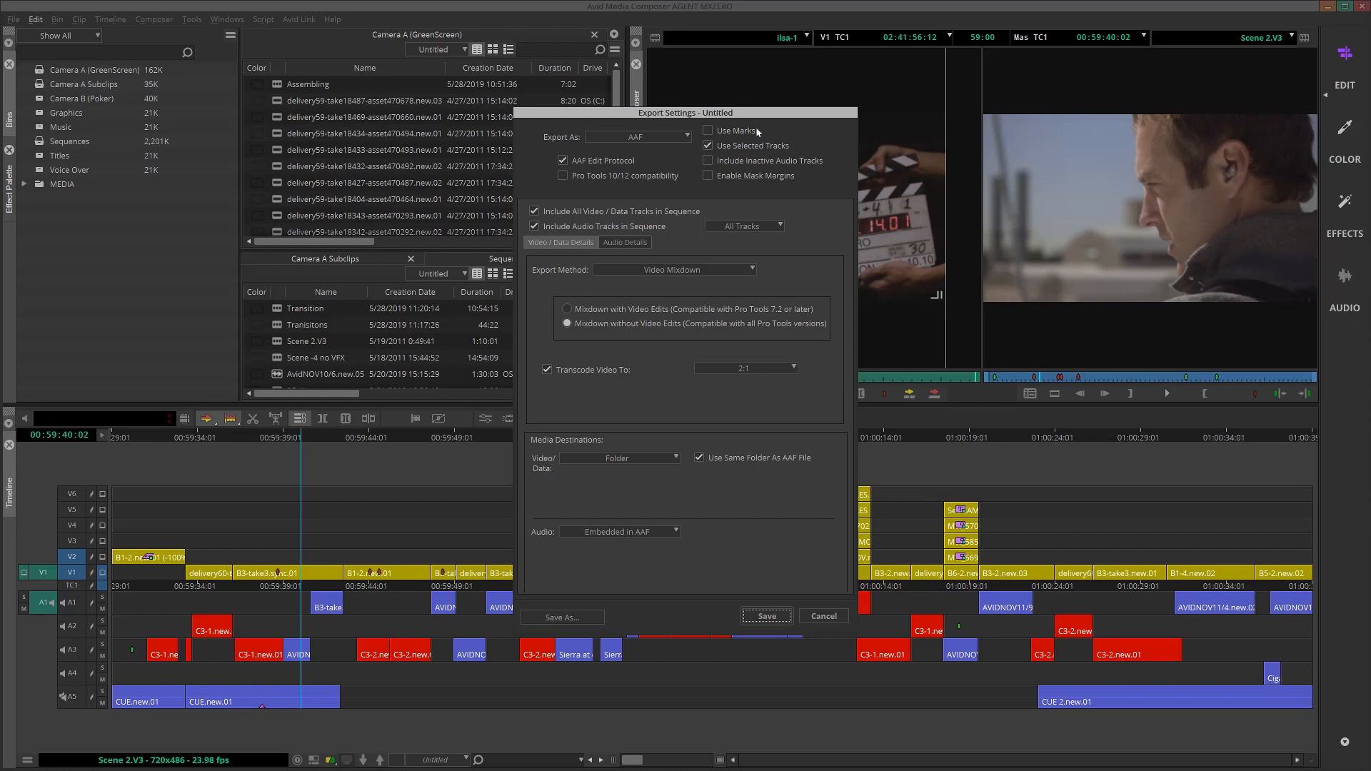
pyautogui.moveTo(743, 157)
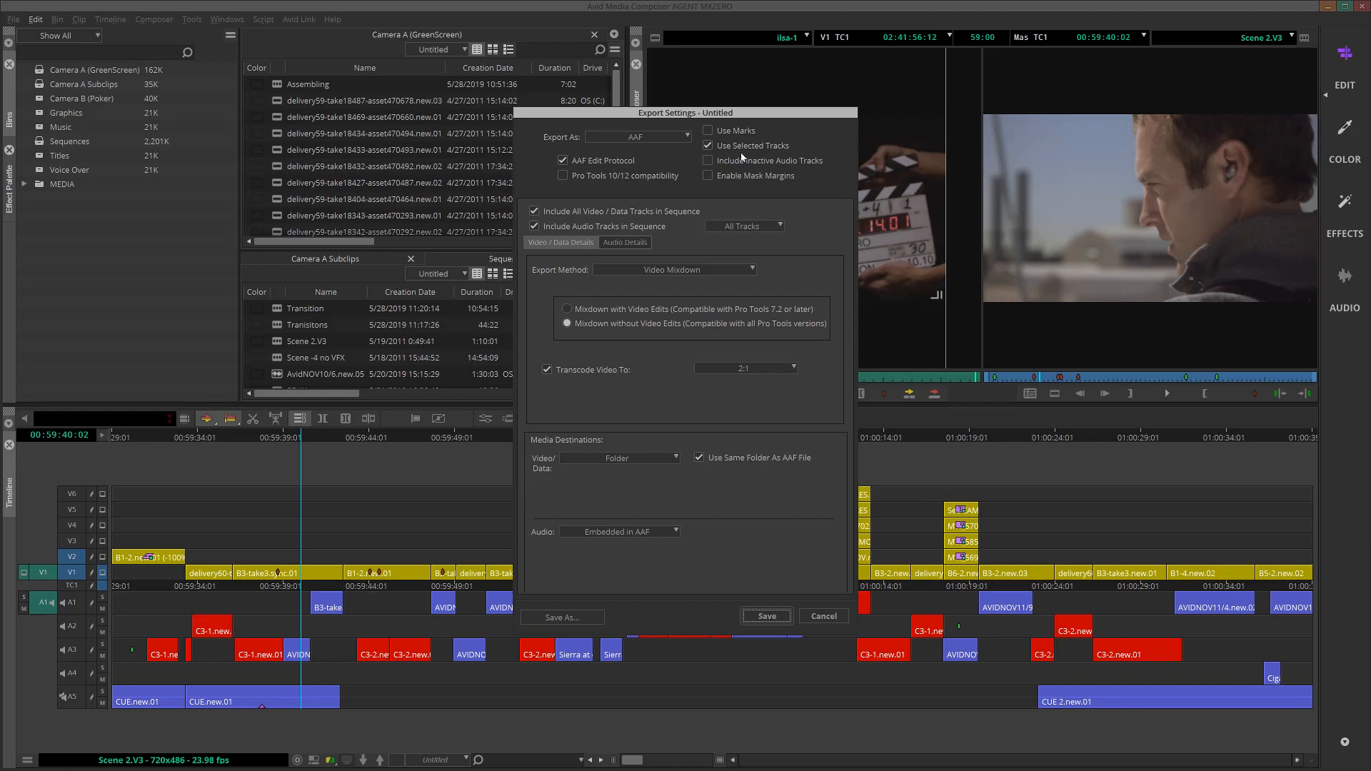
pyautogui.moveTo(713, 164)
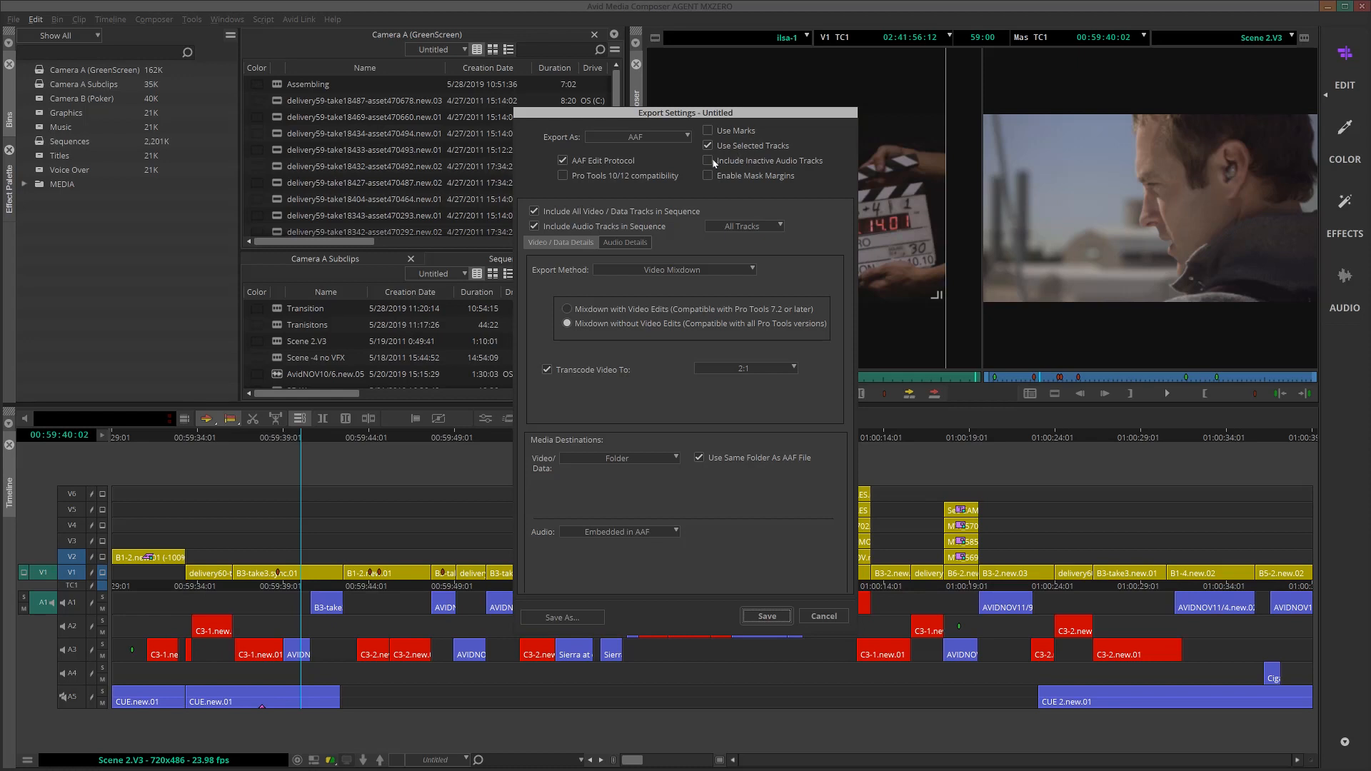
pyautogui.click(707, 160)
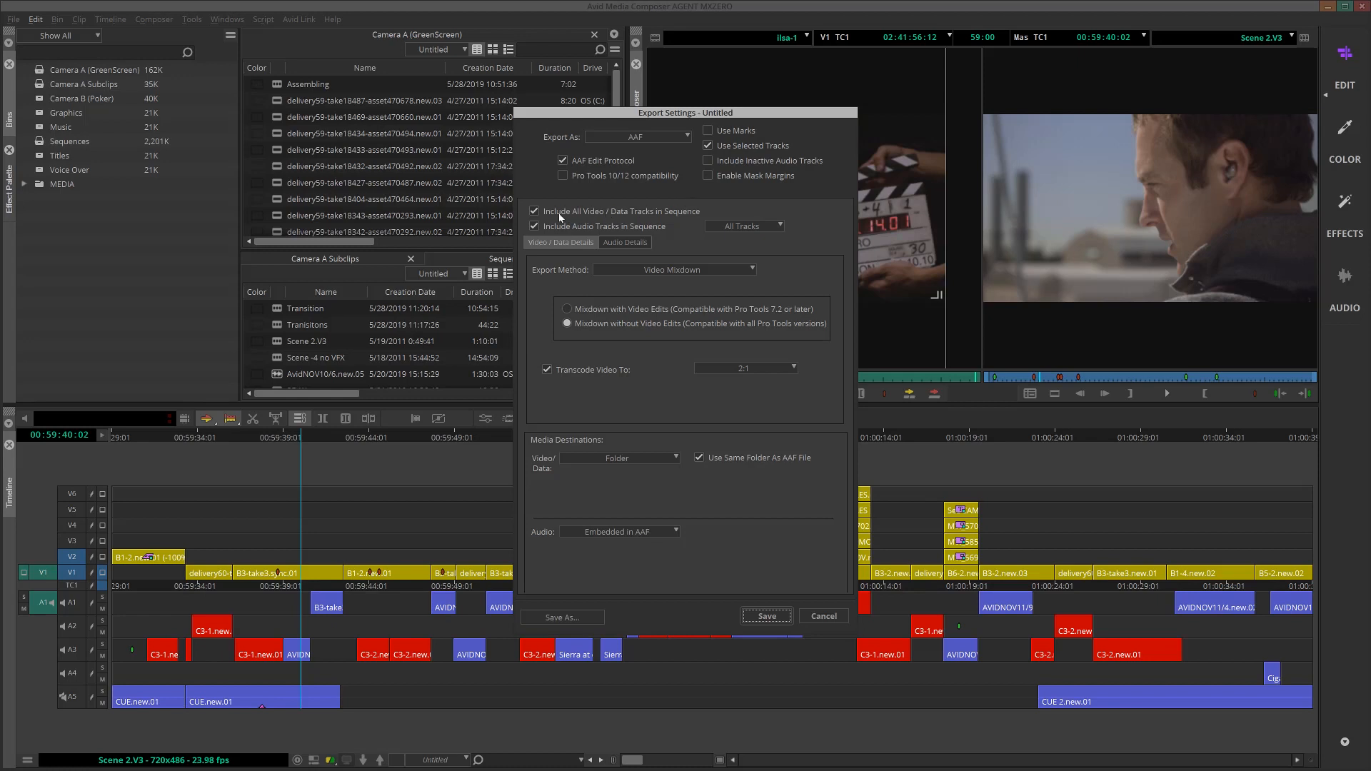
pyautogui.moveTo(615, 214)
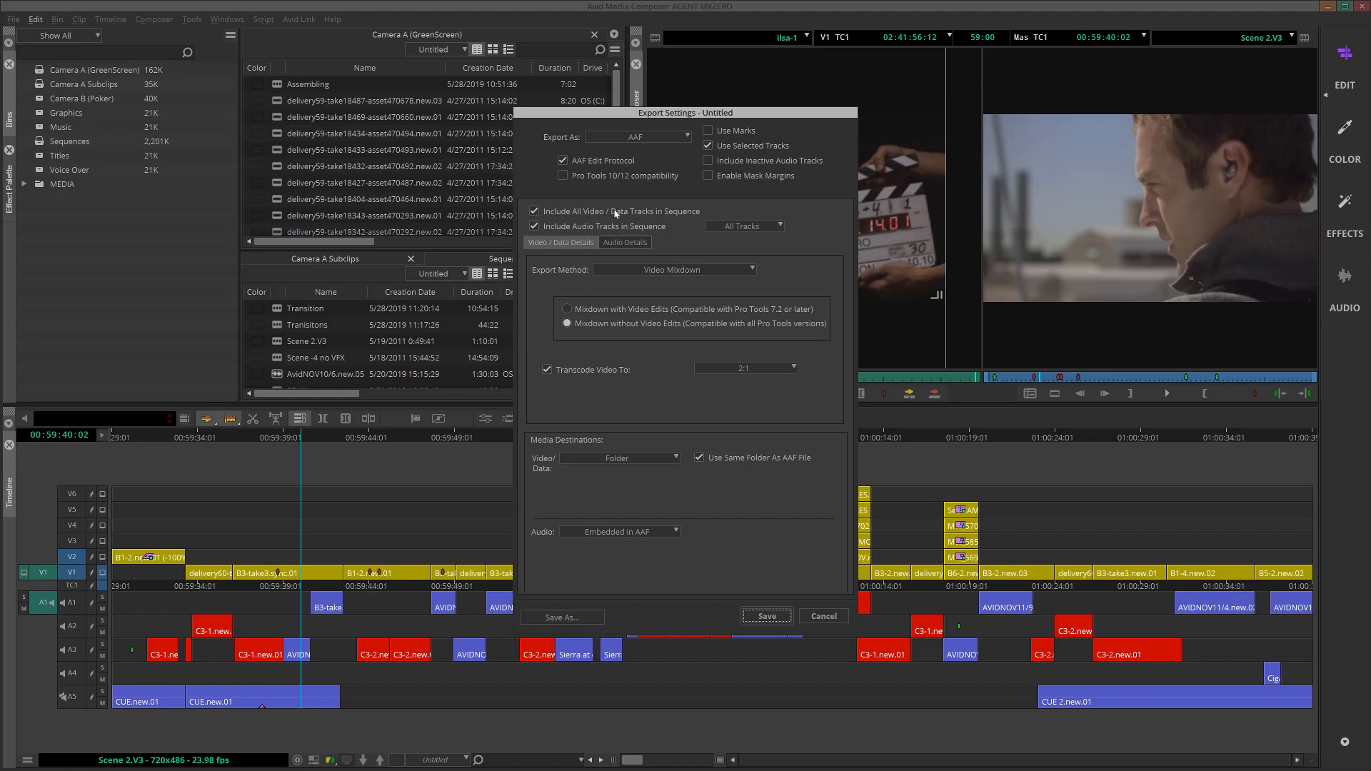
pyautogui.moveTo(539, 230)
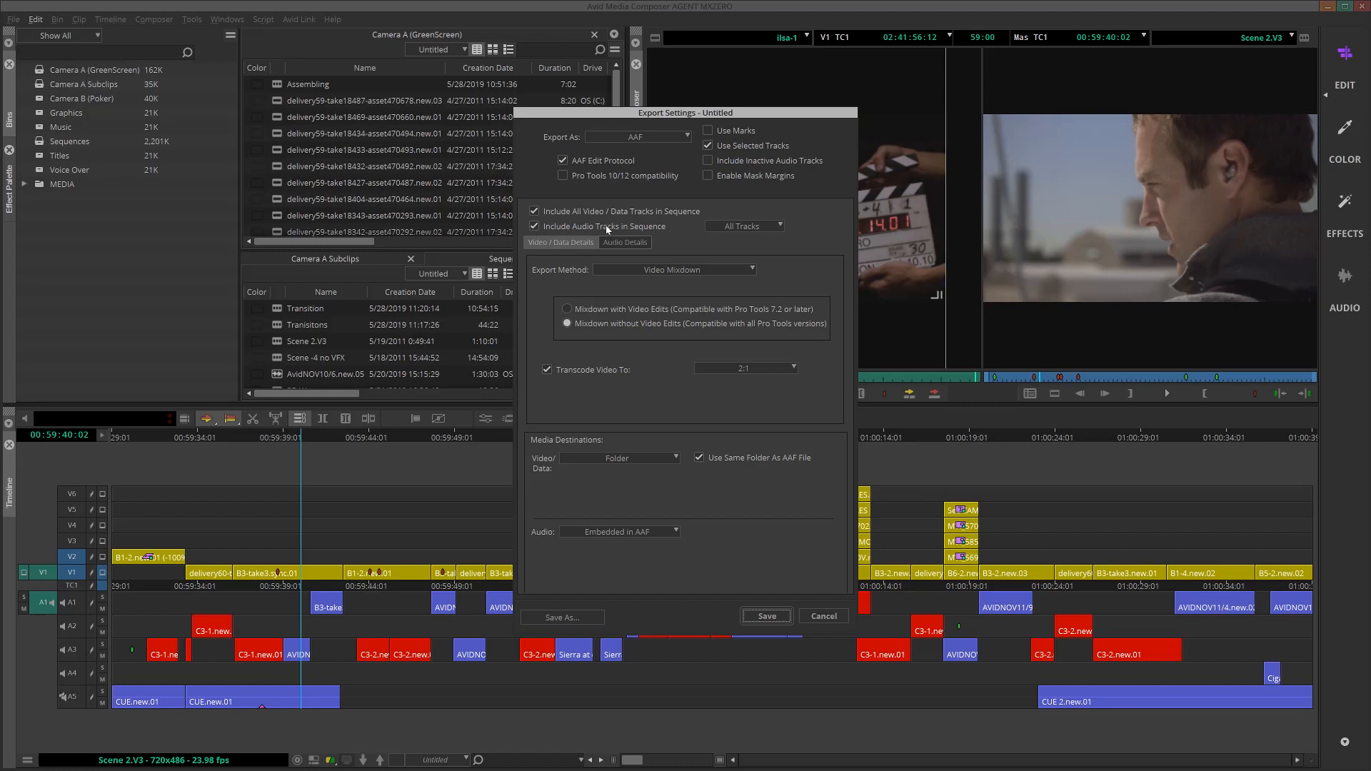
pyautogui.moveTo(587, 272)
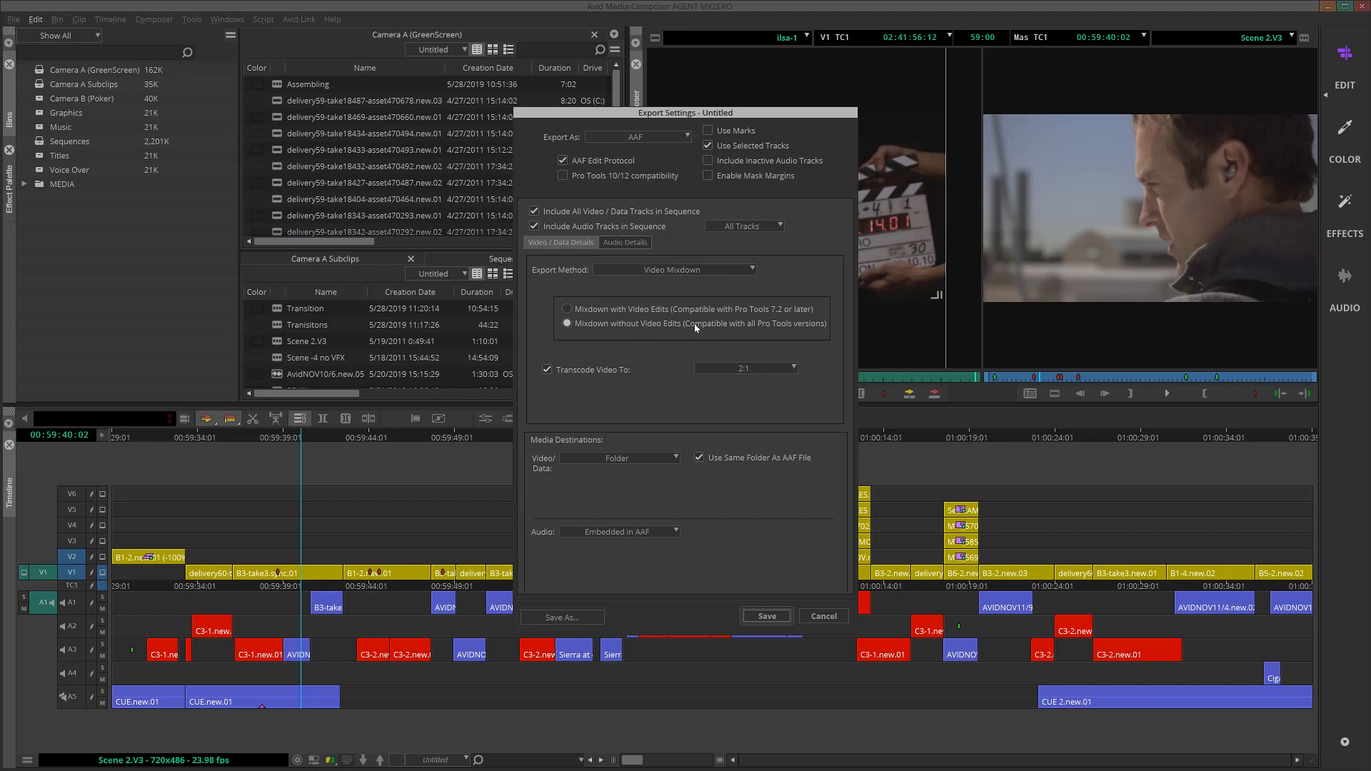
pyautogui.moveTo(630, 371)
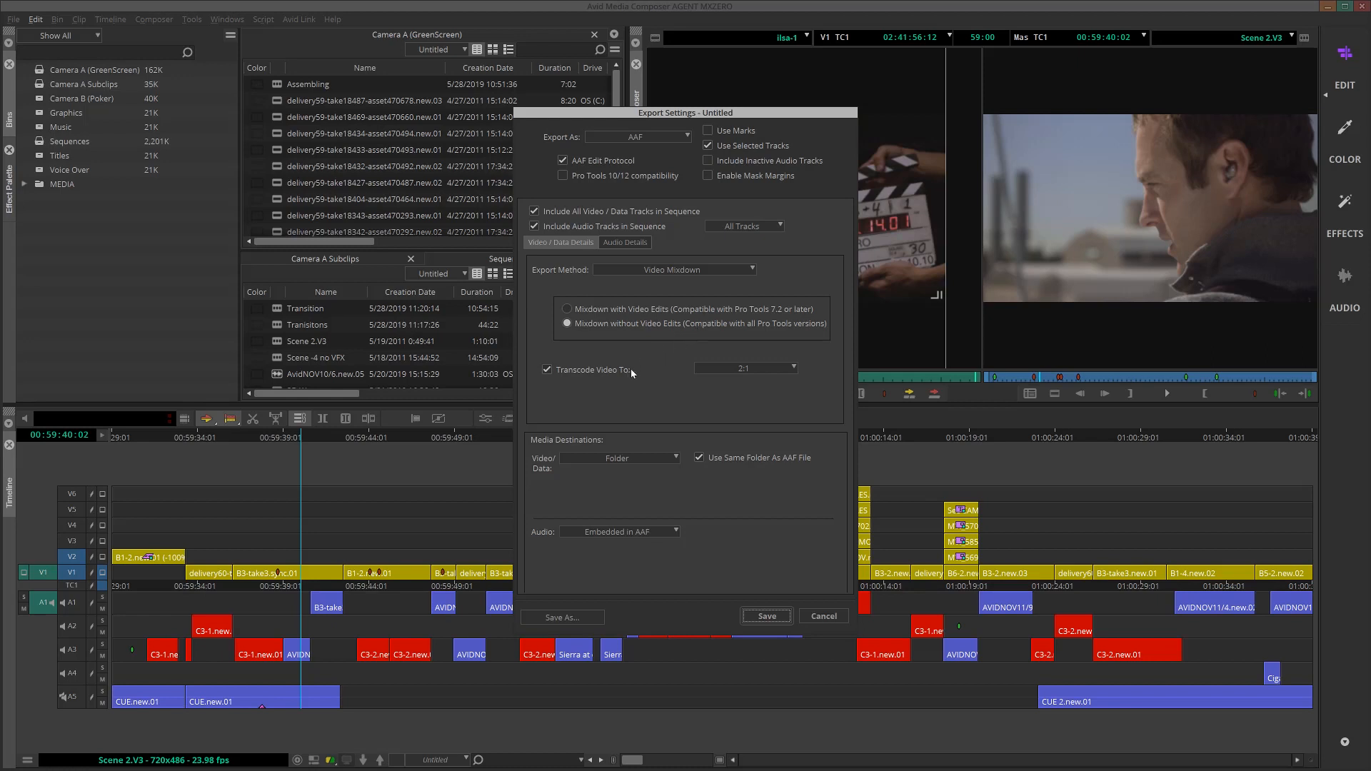
pyautogui.moveTo(765, 373)
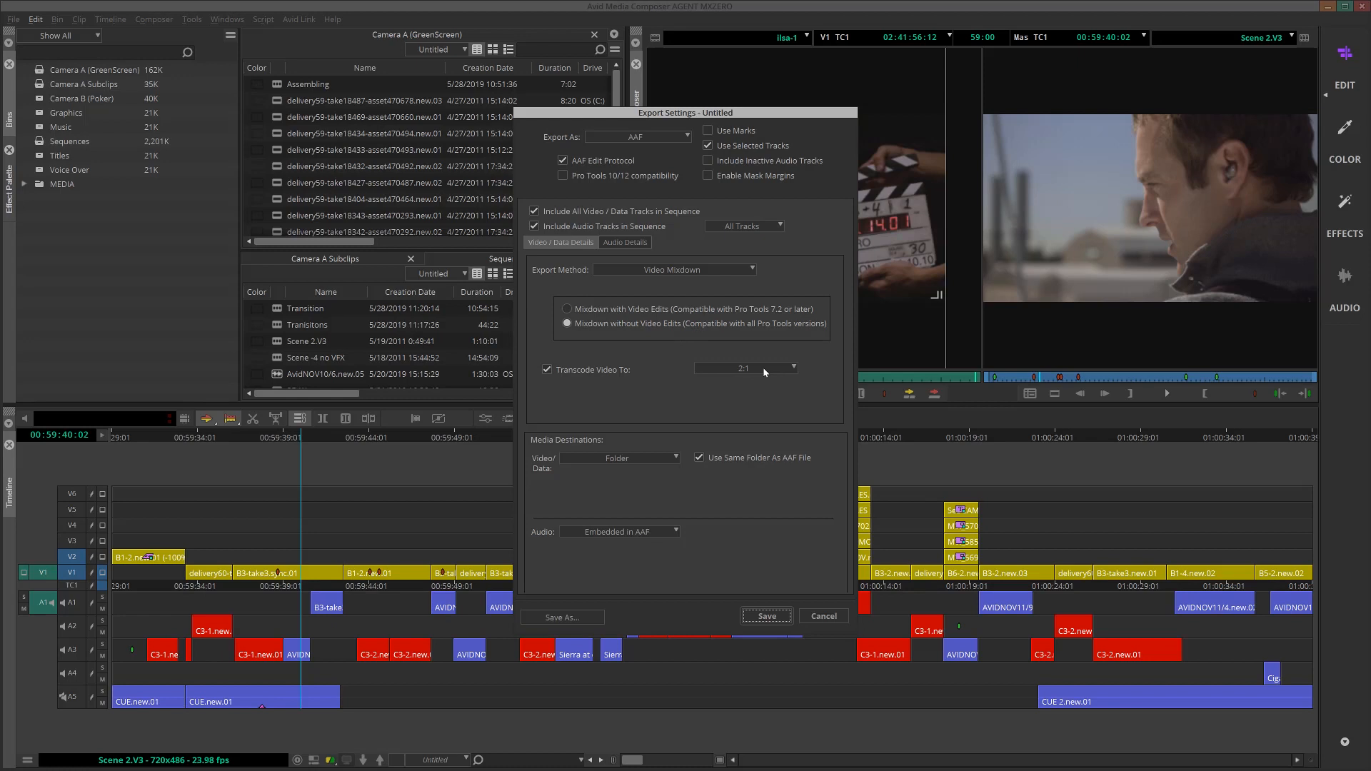
pyautogui.moveTo(759, 372)
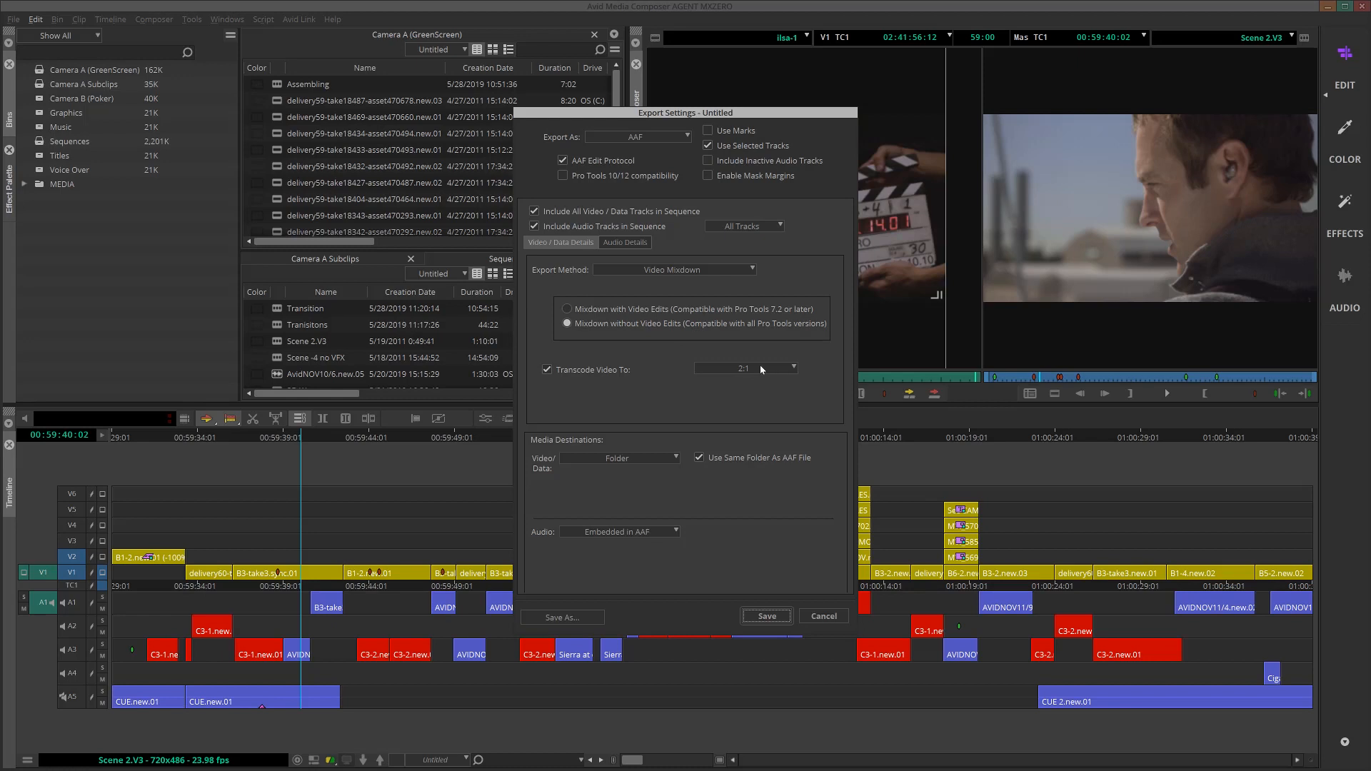
pyautogui.moveTo(661, 467)
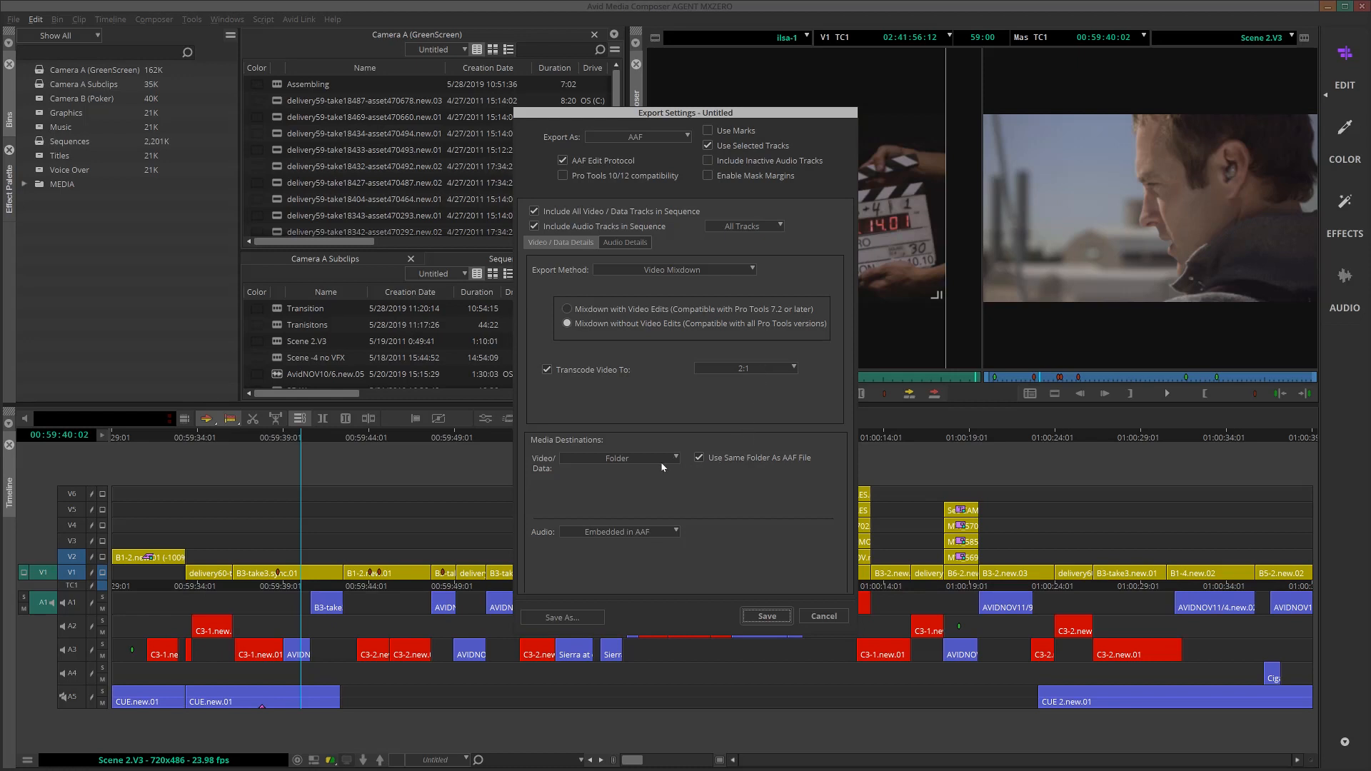
pyautogui.moveTo(628, 466)
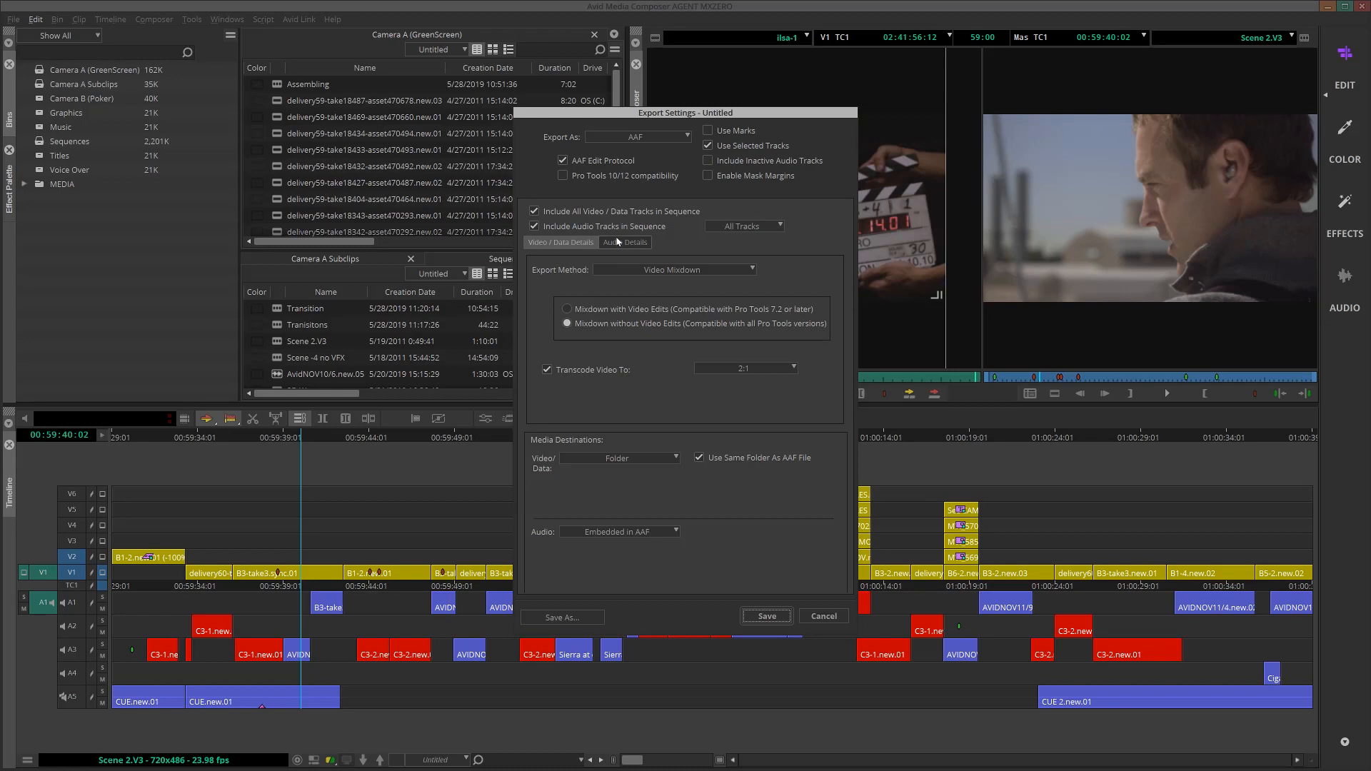
# Step: Show the Audio Details of the AAF export, keeping consolidated media embedded in the AAF
pyautogui.click(623, 243)
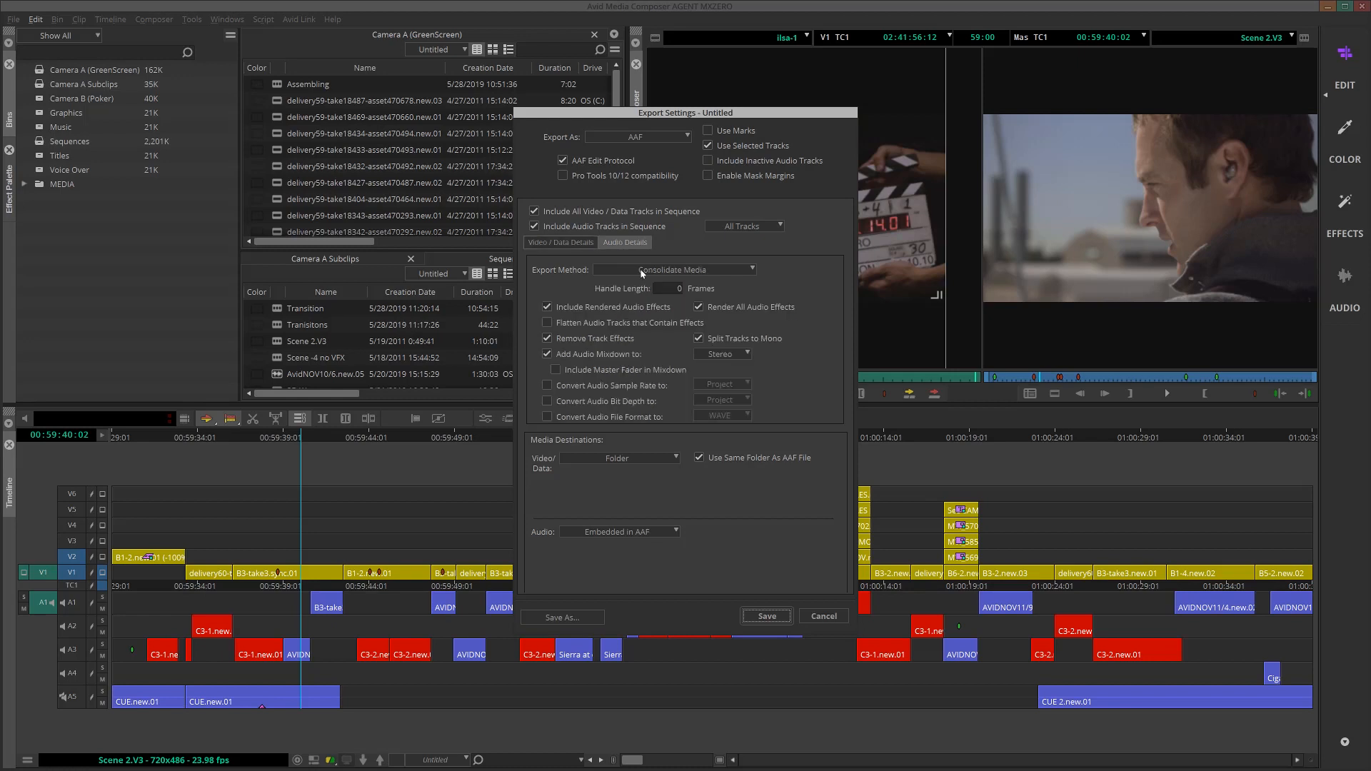
pyautogui.moveTo(691, 276)
pyautogui.write('60')
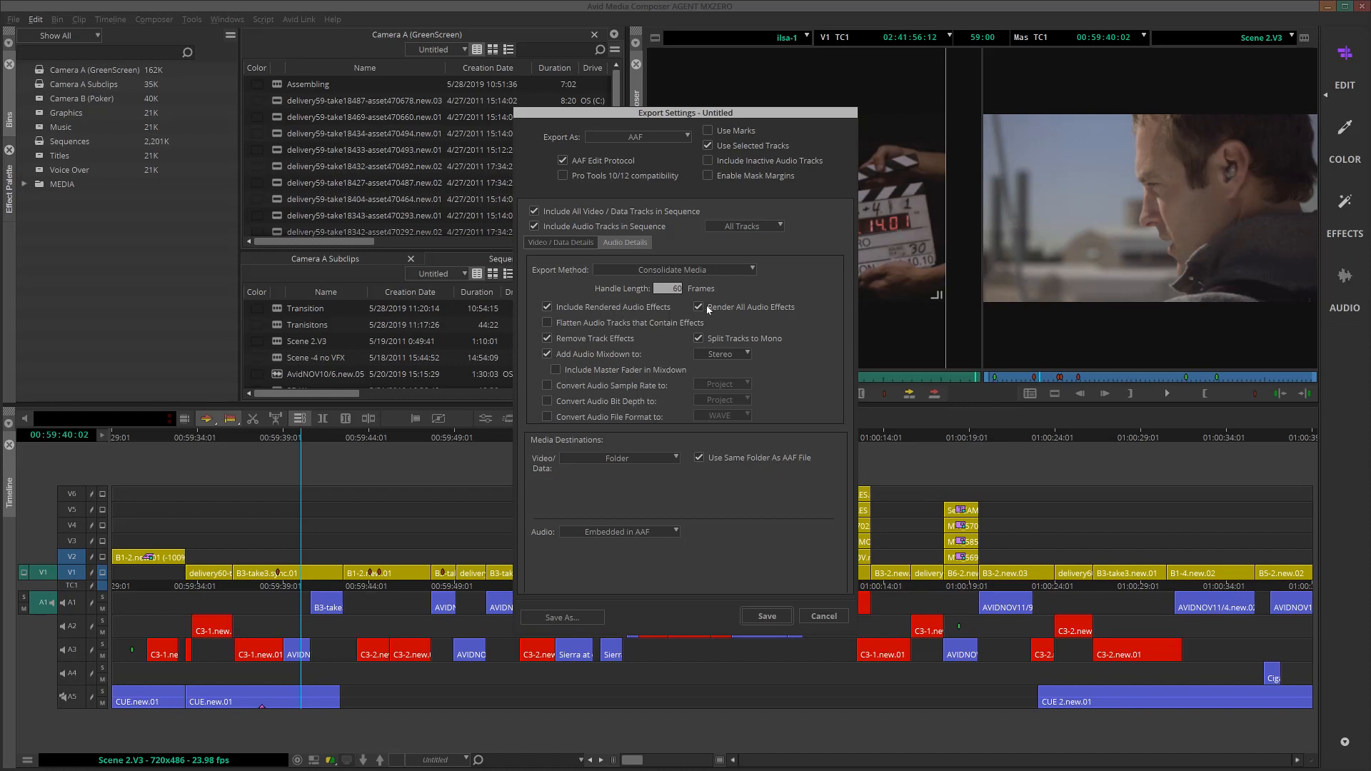
pyautogui.moveTo(634, 343)
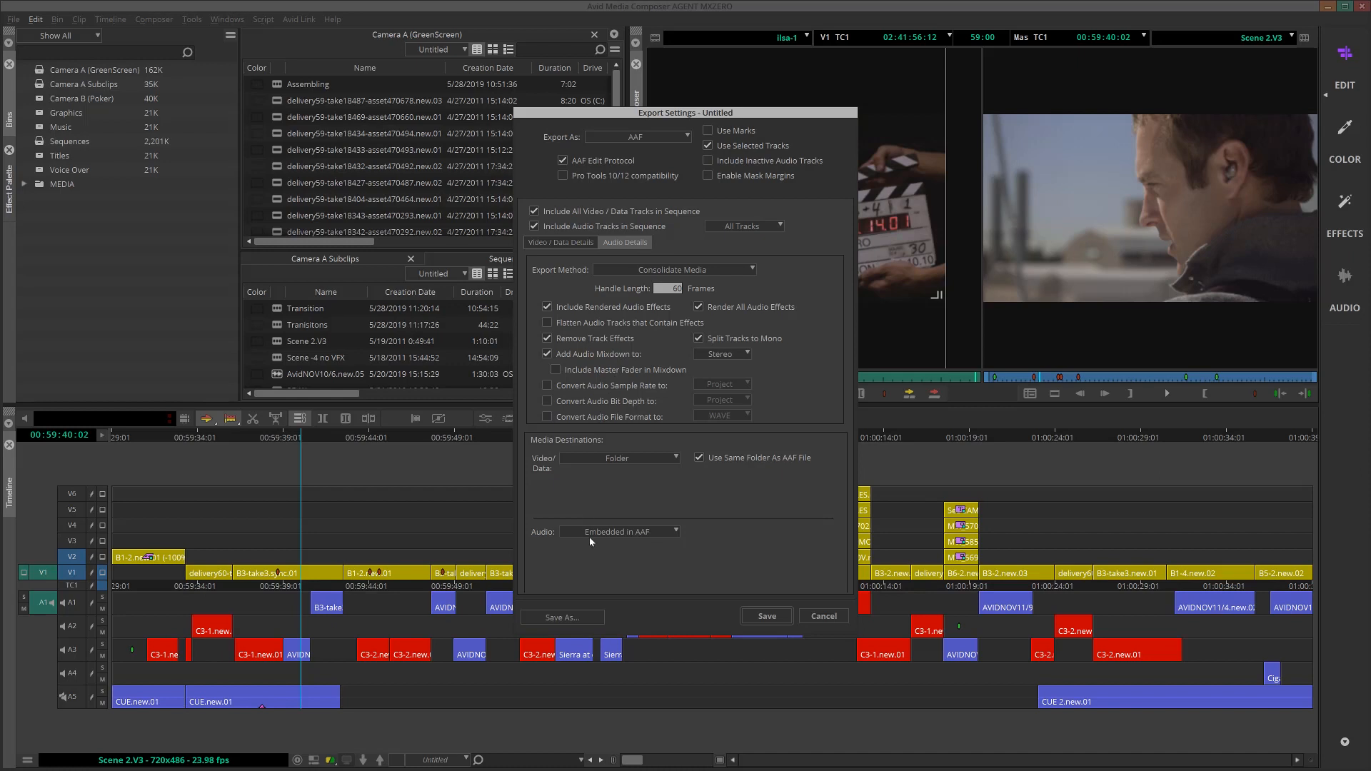
pyautogui.moveTo(648, 538)
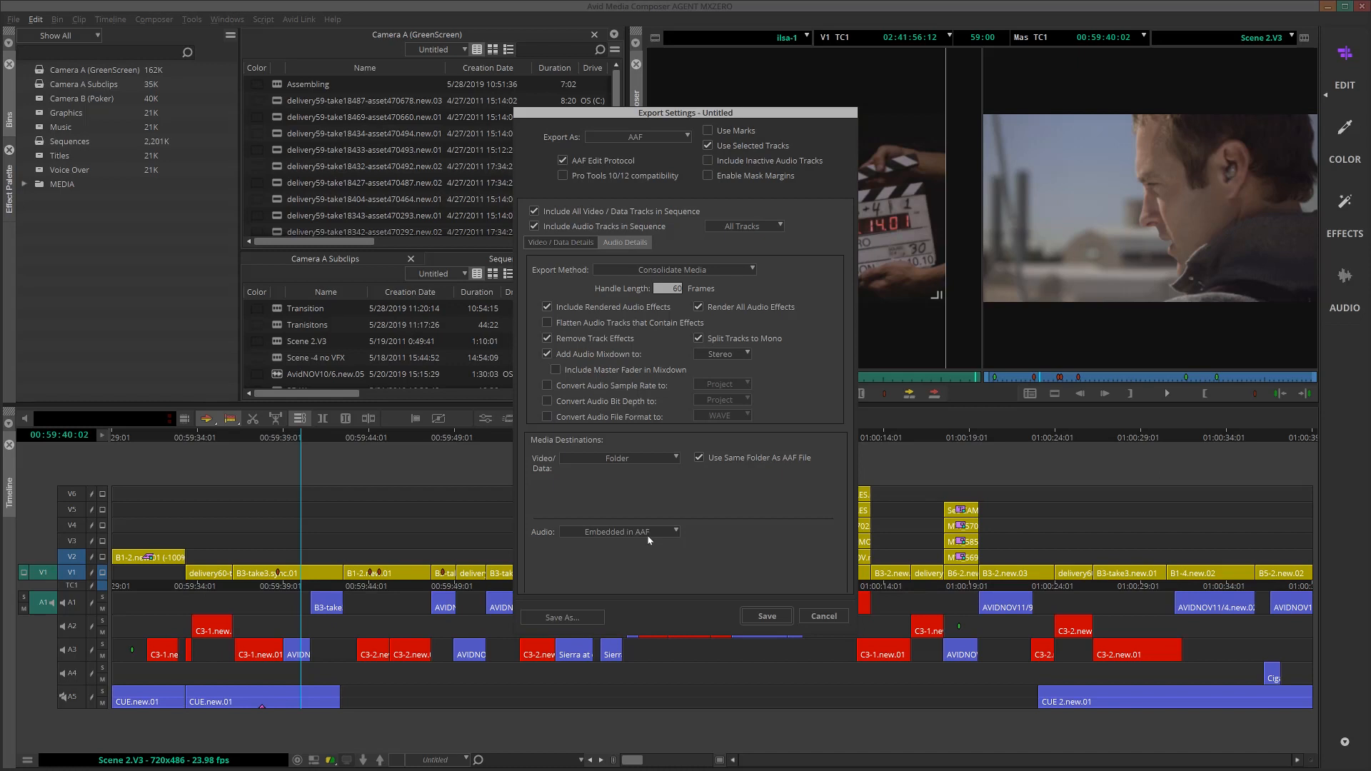
pyautogui.moveTo(587, 611)
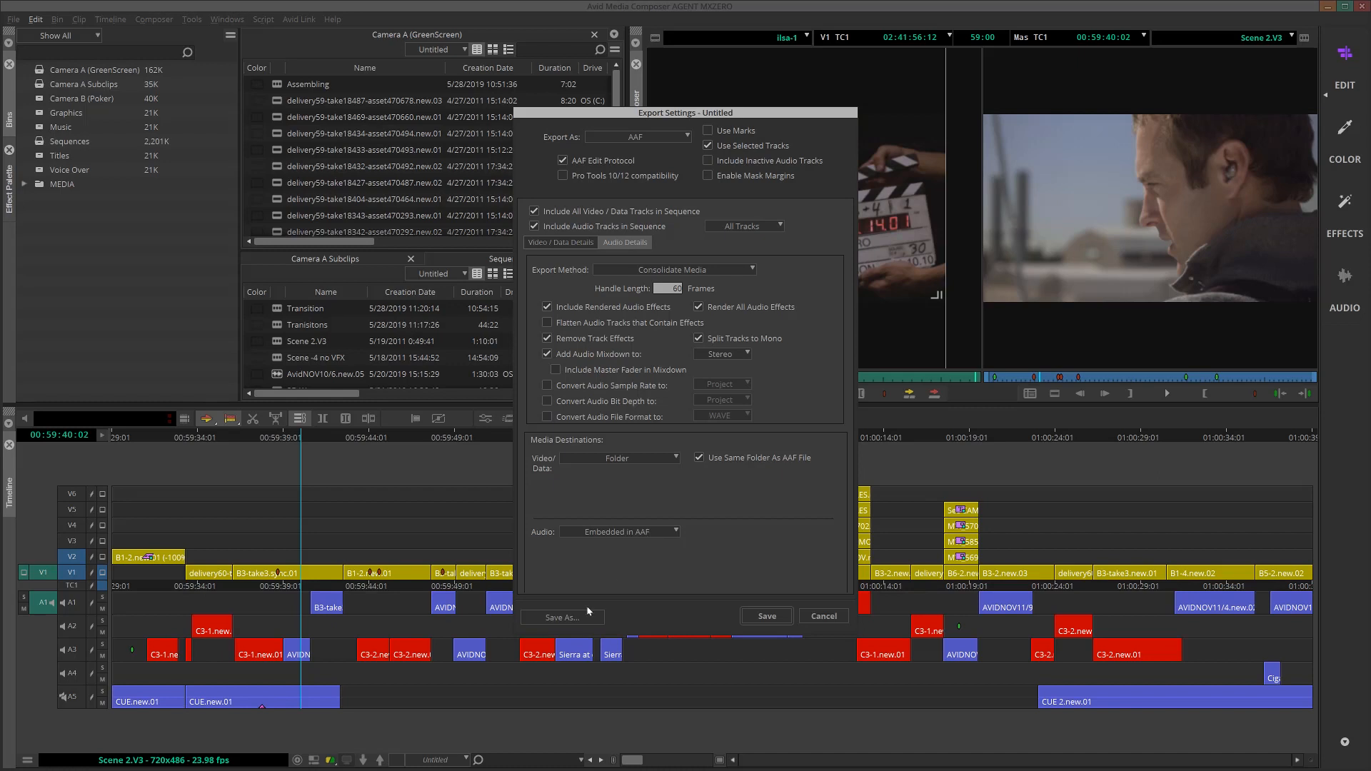
# Step: Save the export settings as a new preset named 'AAF For Audio Post'
pyautogui.click(560, 617)
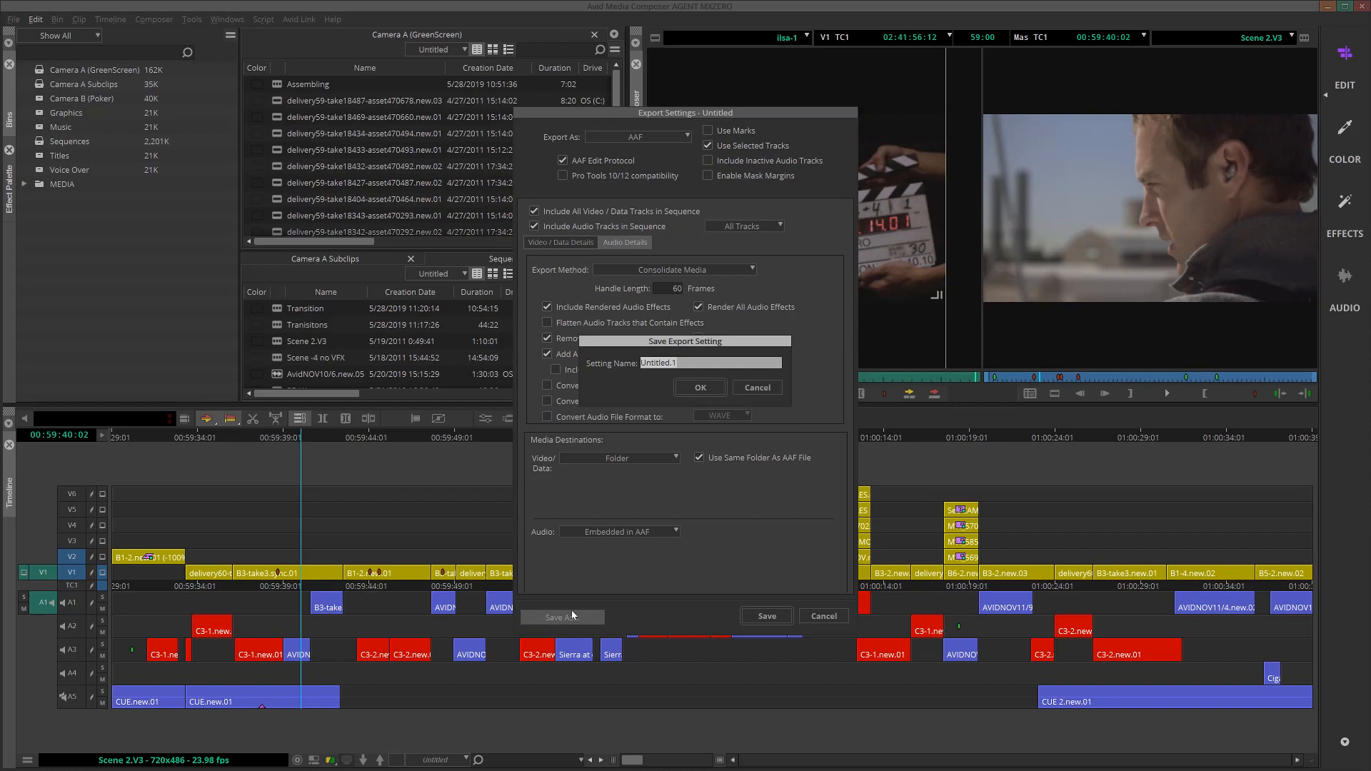
pyautogui.click(698, 387)
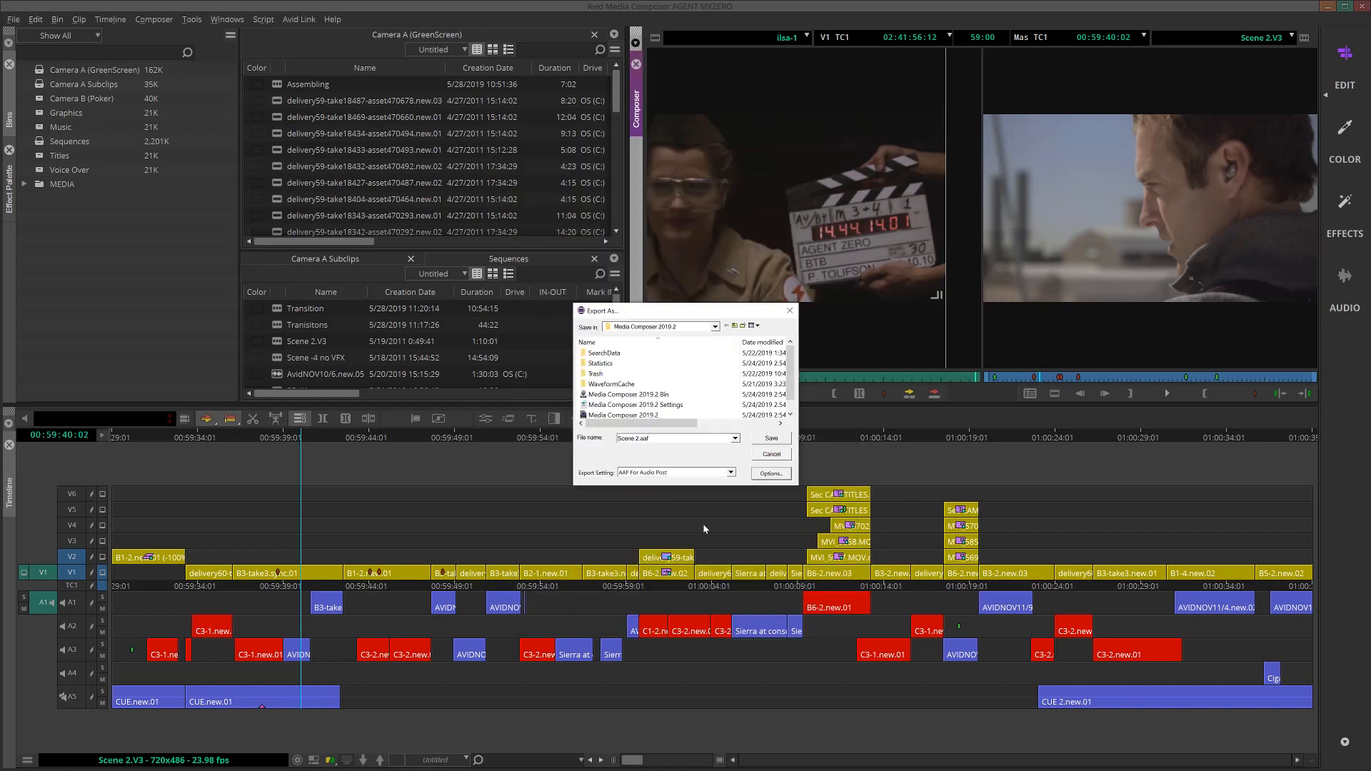